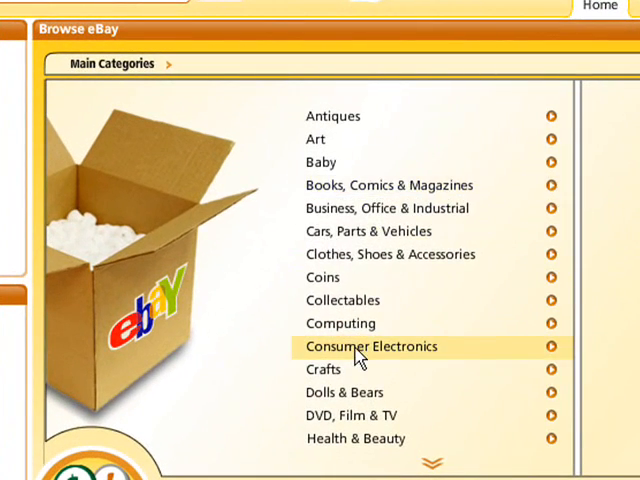
Expand Consumer Electronics in Browse eBay's Main Categories to reveal its subcategories.
left_click(370, 346)
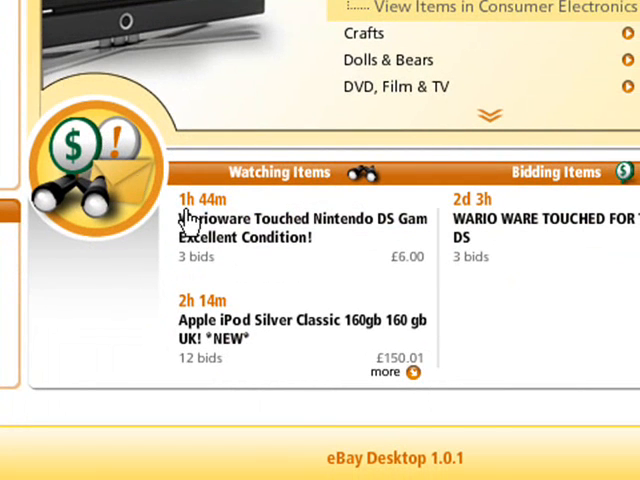
mouse_move(236, 212)
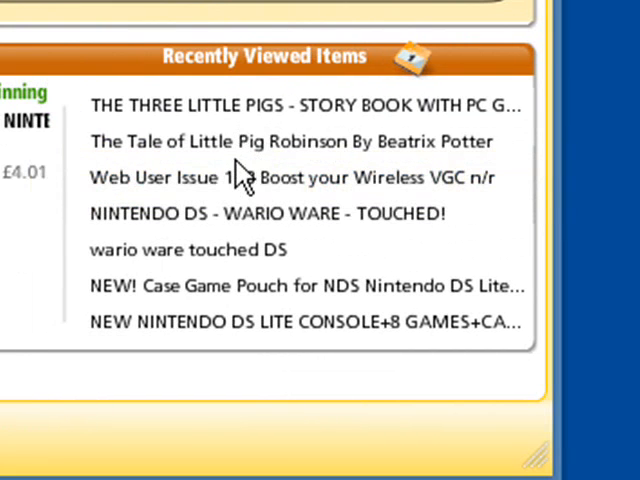
mouse_move(256, 240)
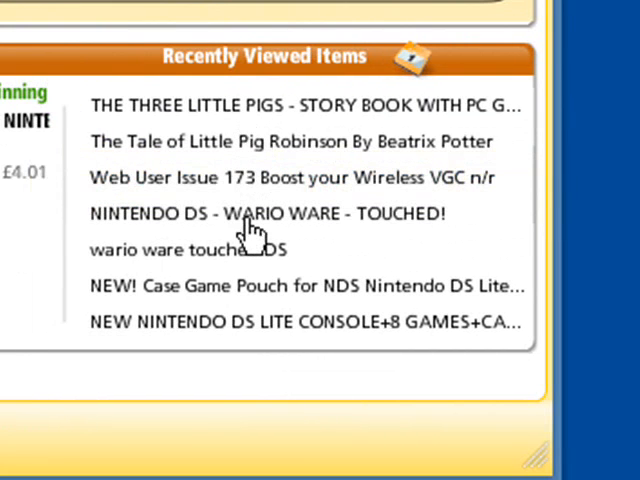
mouse_move(350, 196)
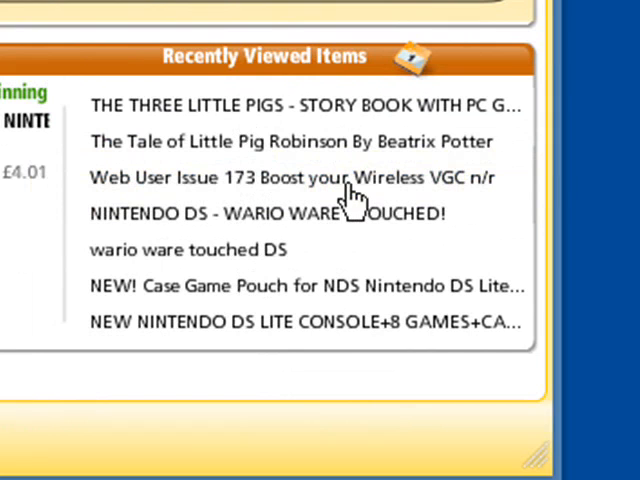
mouse_move(350, 190)
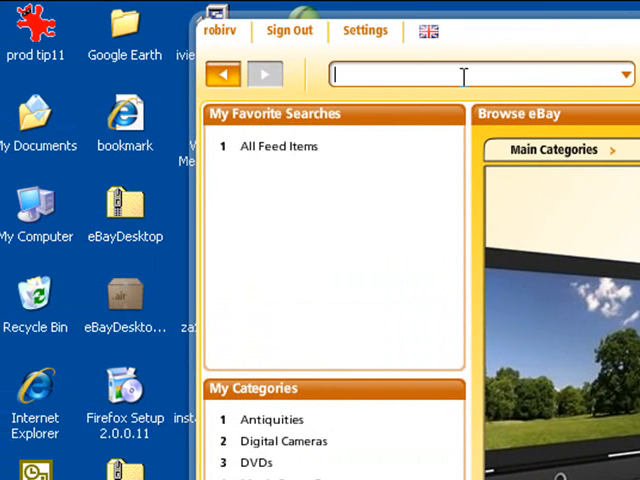
Search eBay for 'sony digital camera' from the search box.
type("so")
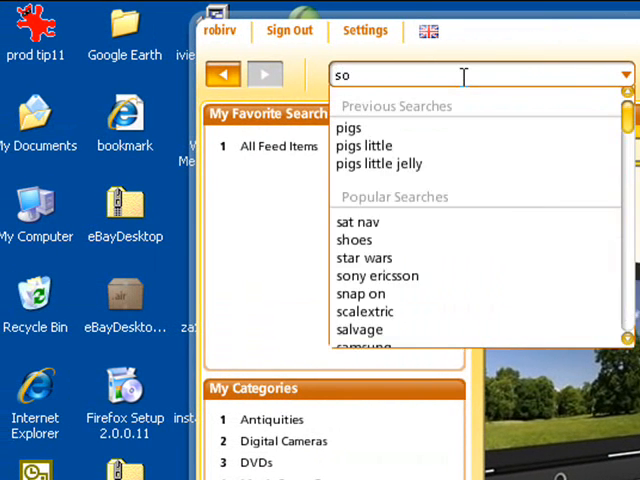
type("sony digita")
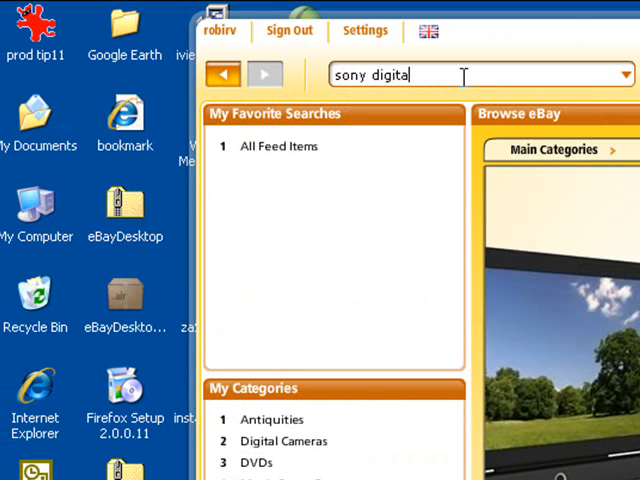
type("camera")
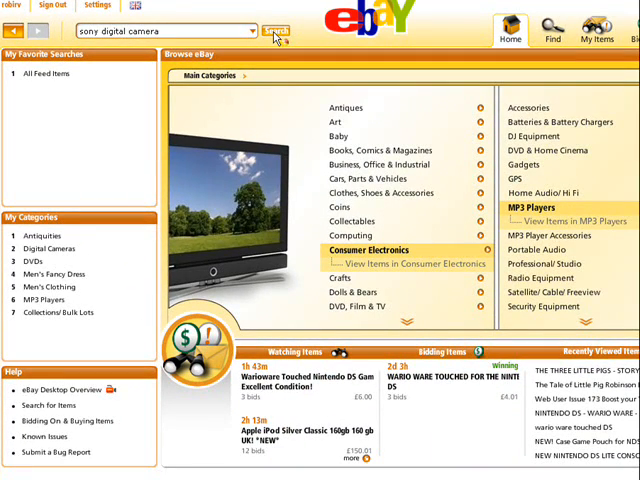
left_click(276, 30)
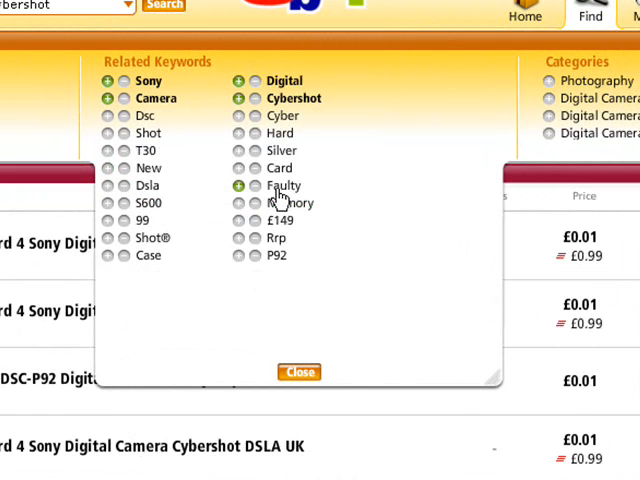
mouse_move(156, 250)
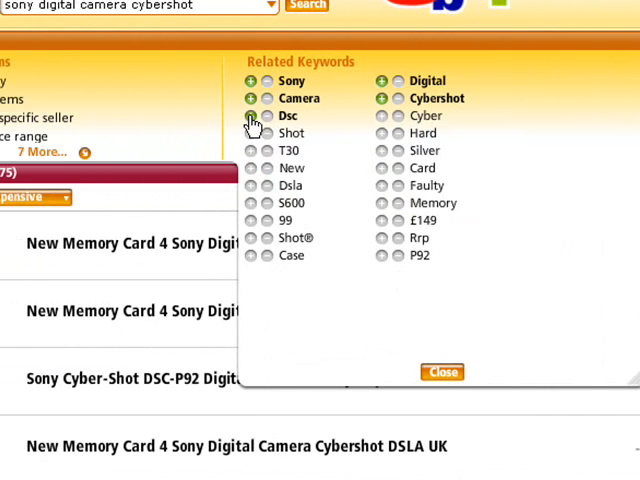
Refine the results with the Dsc related keyword, listing Sony Cyber-shot DSC cameras.
left_click(250, 116)
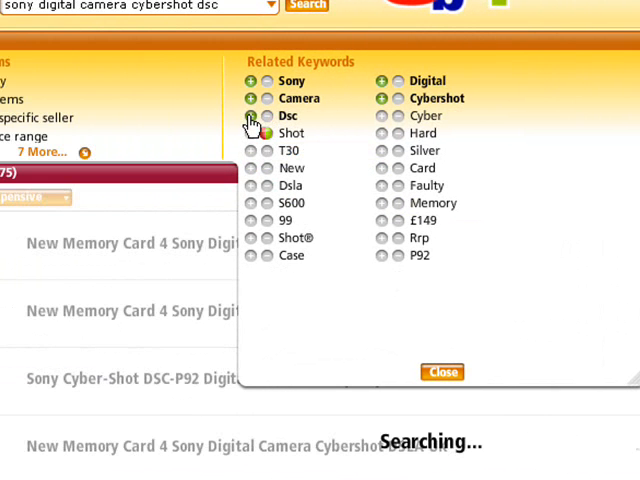
left_click(252, 116)
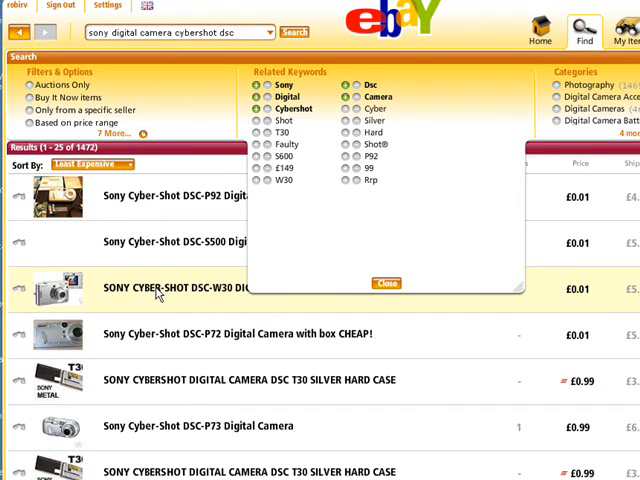
mouse_move(158, 404)
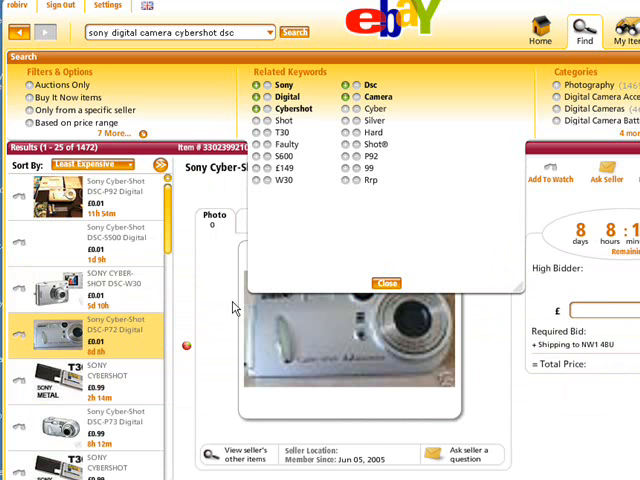
Review the DSC-P72 listing's seller feedback, bids, payment methods and £5.99 shipping.
left_click(388, 284)
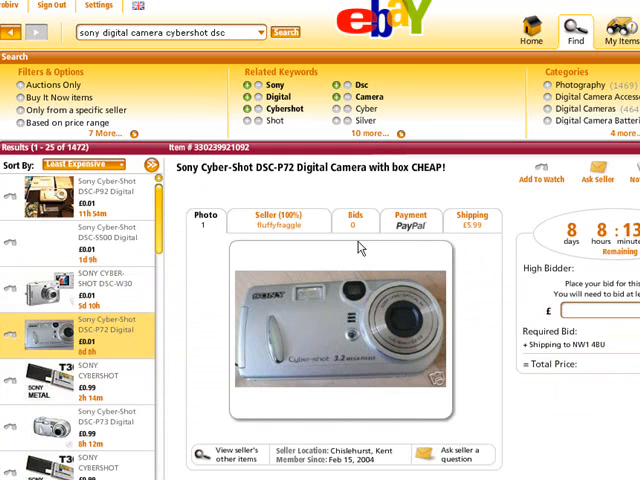
scroll("down", 3)
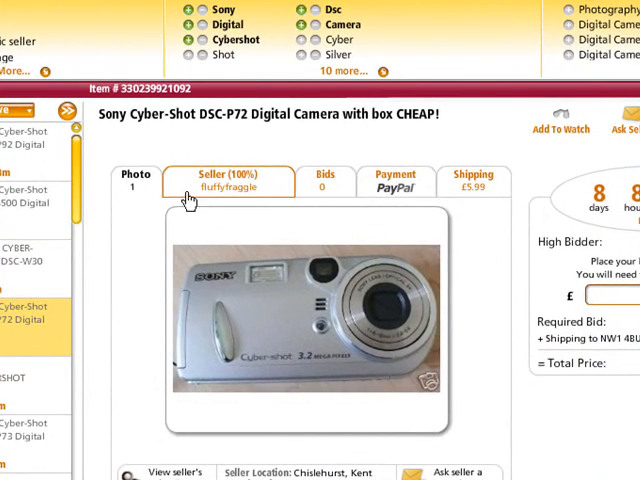
left_click(228, 180)
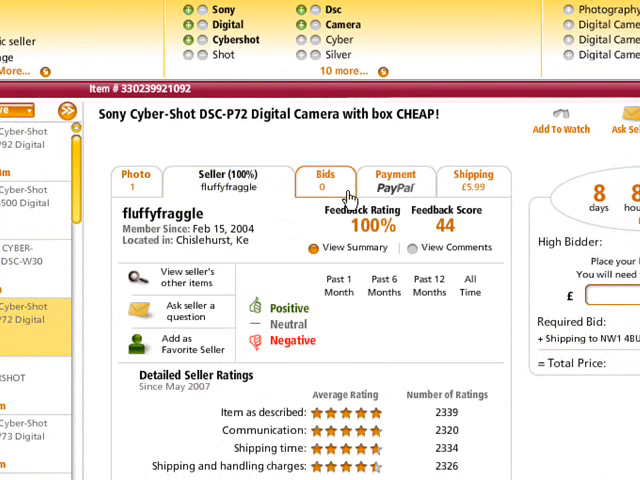
left_click(324, 180)
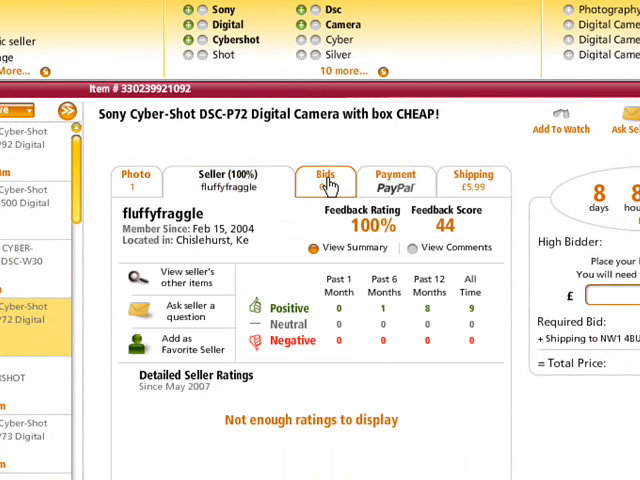
left_click(326, 180)
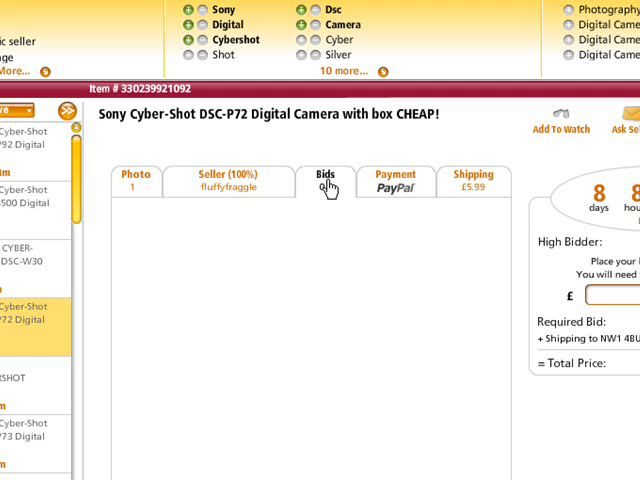
left_click(394, 182)
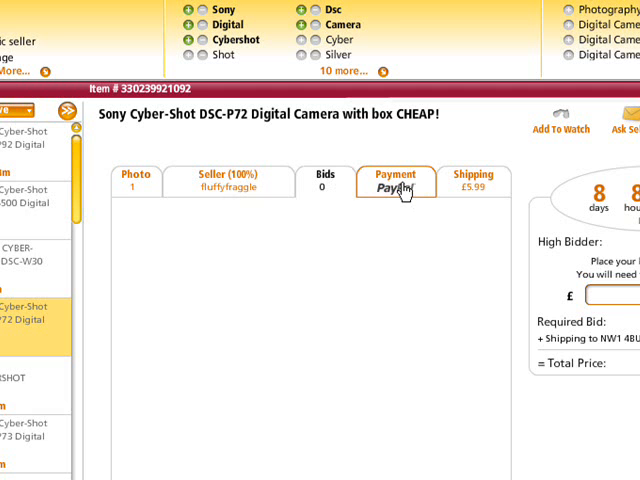
left_click(394, 182)
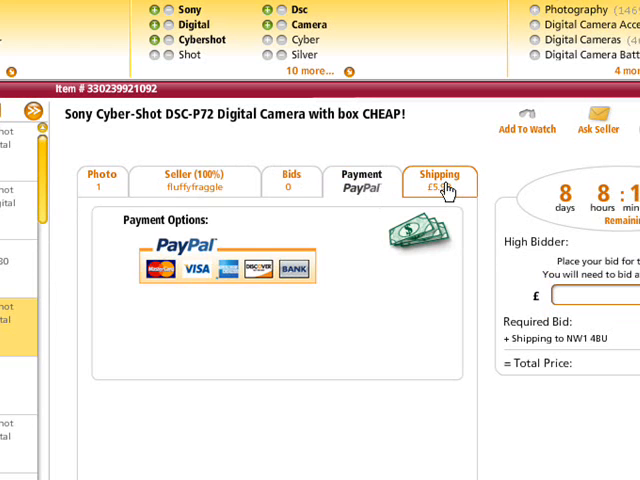
left_click(440, 180)
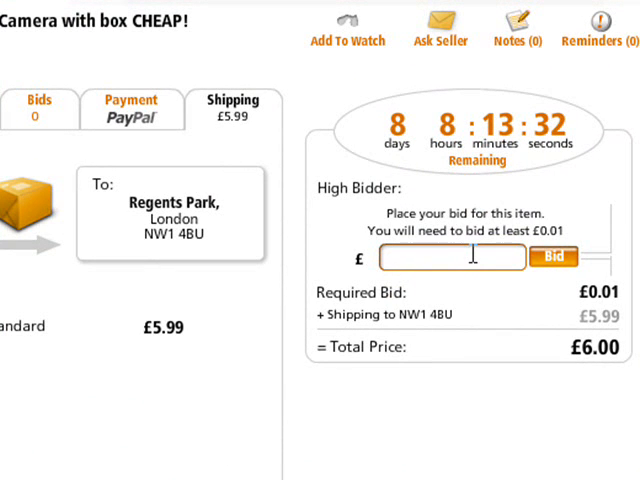
Browse the watched items in My Items and return to the overview.
type("6.50")
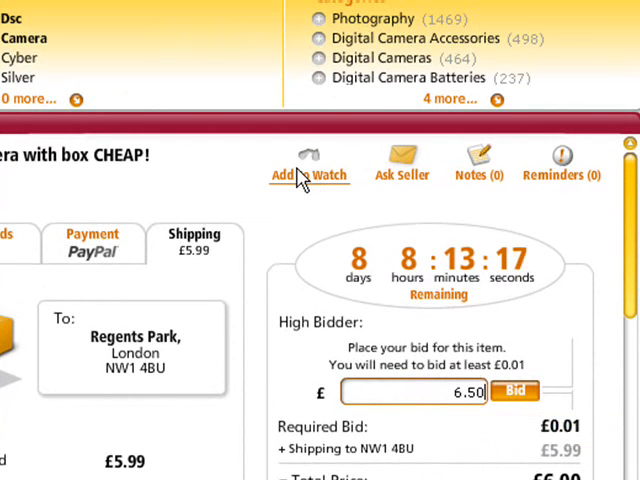
mouse_move(408, 176)
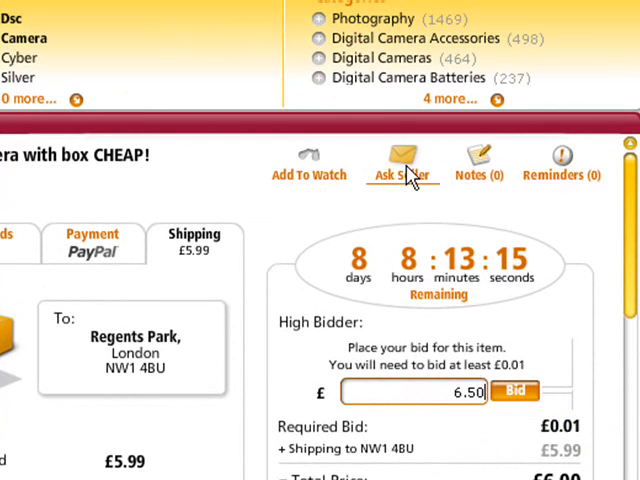
left_click(402, 160)
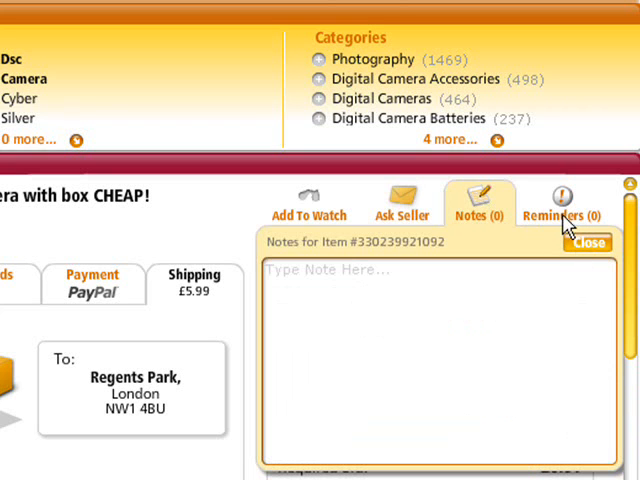
left_click(588, 242)
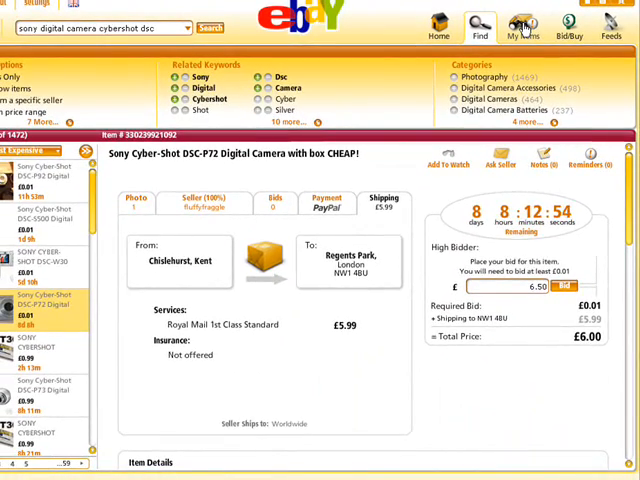
left_click(520, 24)
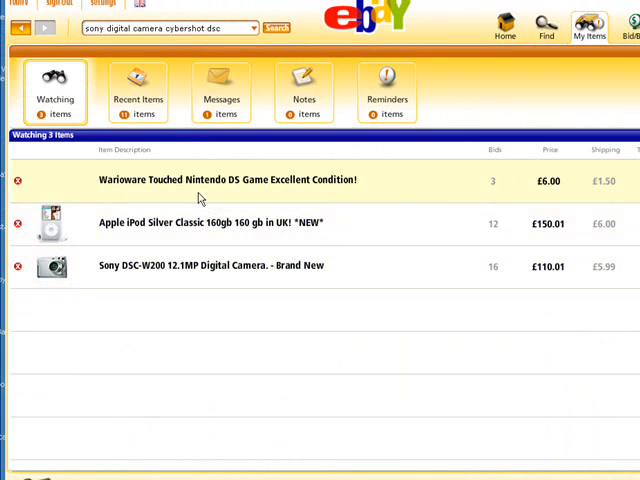
mouse_move(192, 188)
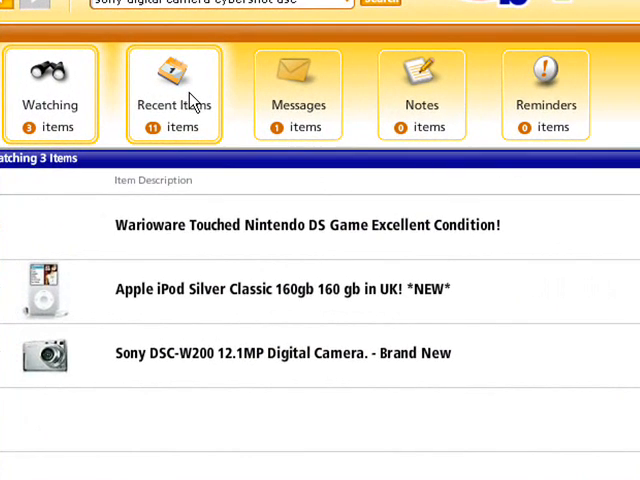
View the recently viewed items, then the list of eBay messages.
left_click(174, 92)
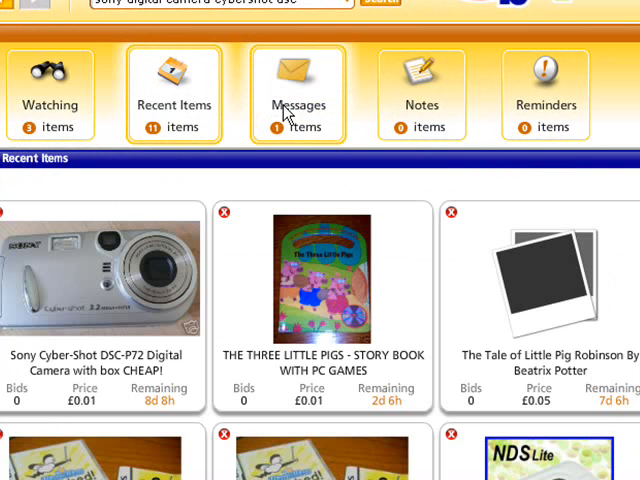
left_click(296, 96)
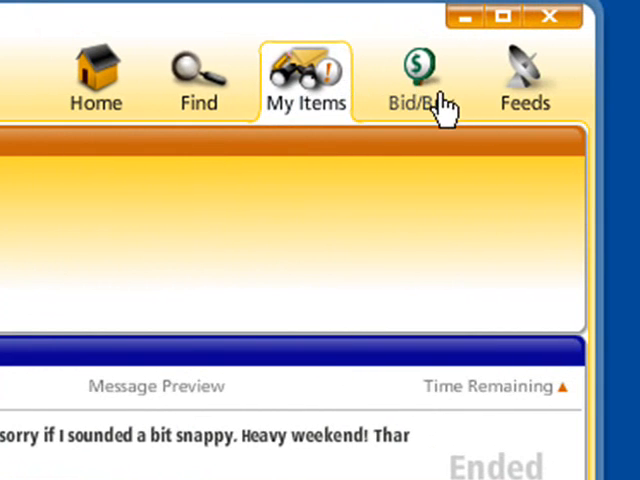
In Bid/Buy's Bidding list, raise the bid on the WarioWare Touched game to £4.26.
left_click(408, 76)
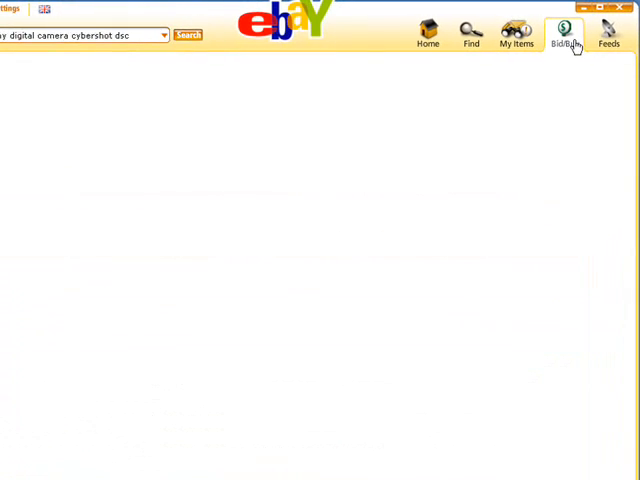
left_click(568, 38)
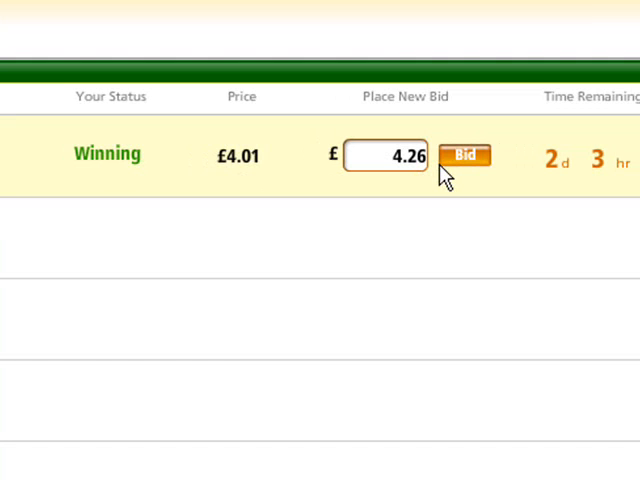
left_click(464, 156)
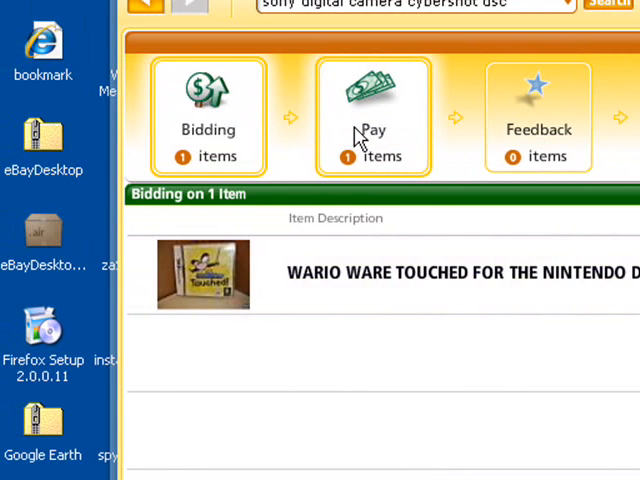
scroll("right", 3)
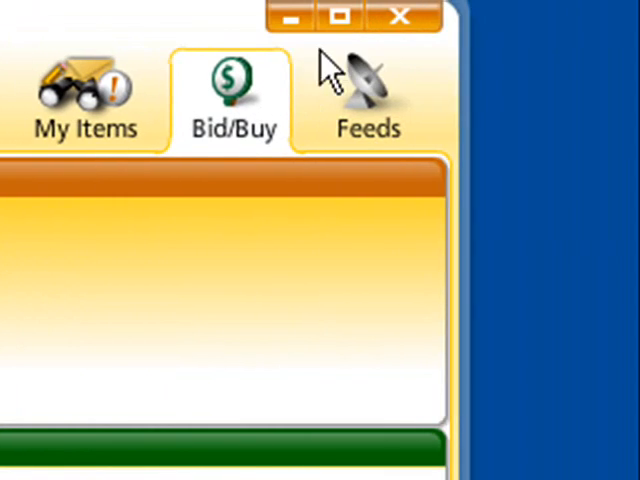
Start a new feed in Feeds titled 'Sony digital cameras'.
left_click(366, 96)
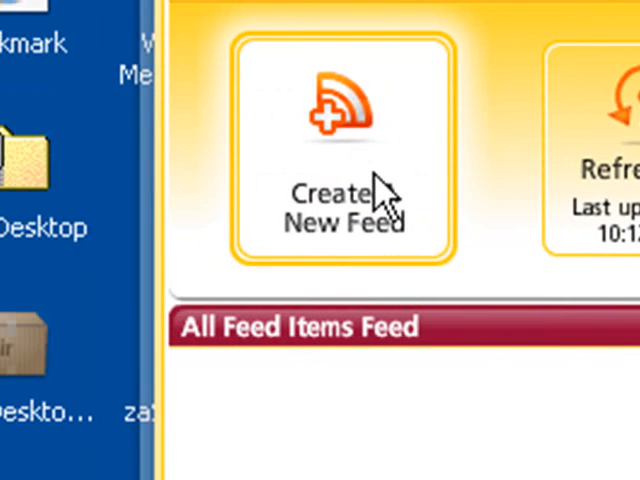
left_click(344, 156)
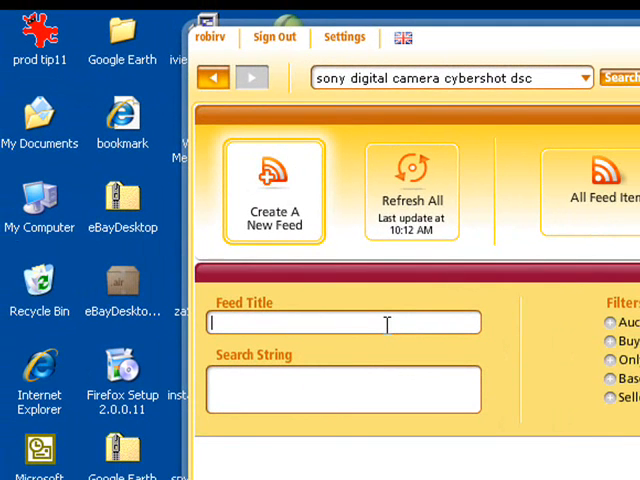
type("Sony")
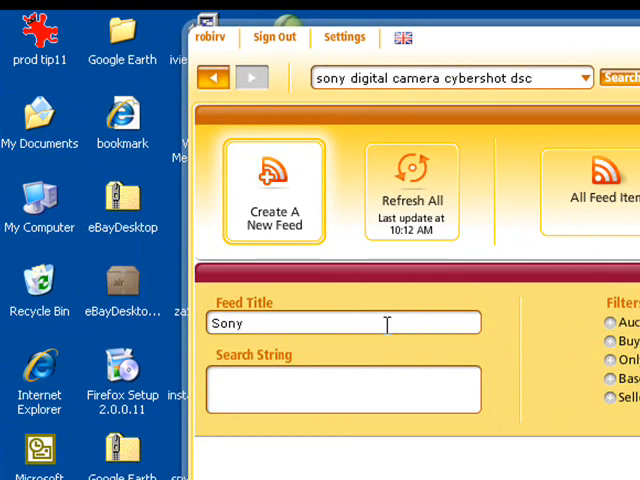
type("digital camer")
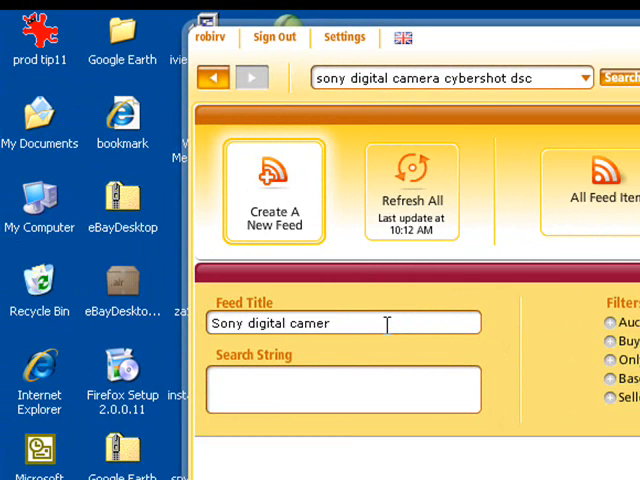
type("as")
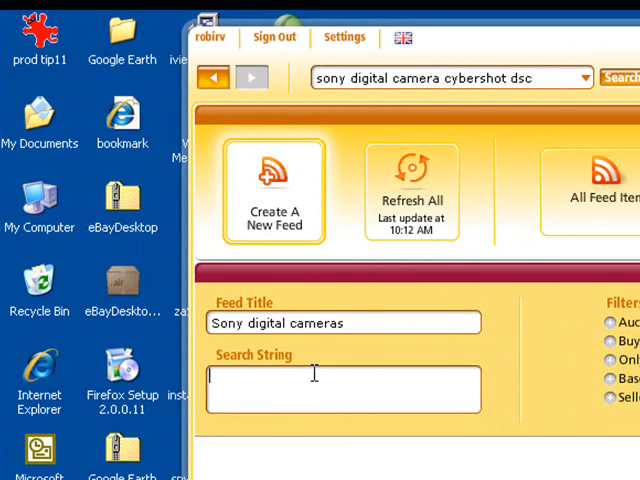
Give the feed the search string 'sony 12 megapixel' and limit it to Auctions Only.
type("s")
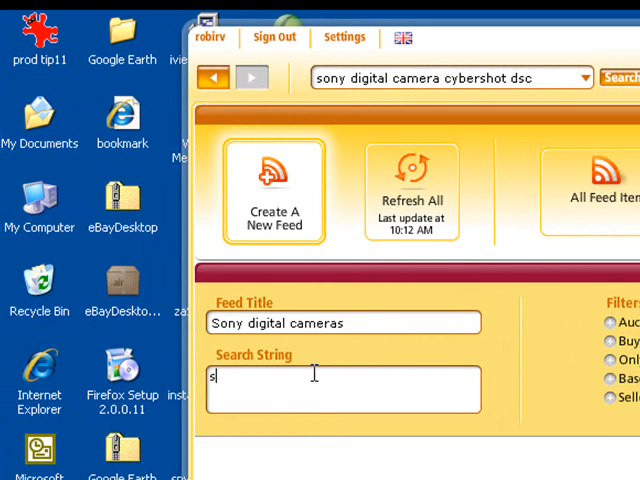
type("ony")
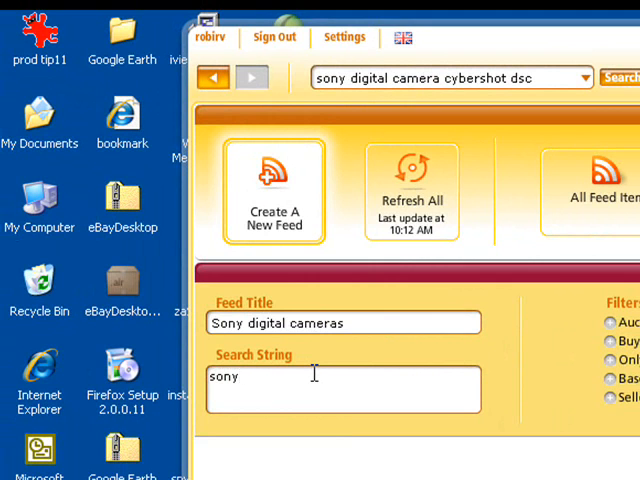
type("12")
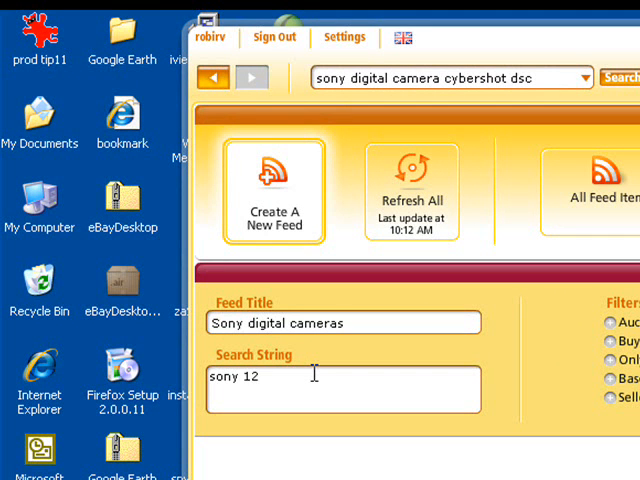
type("megapixel")
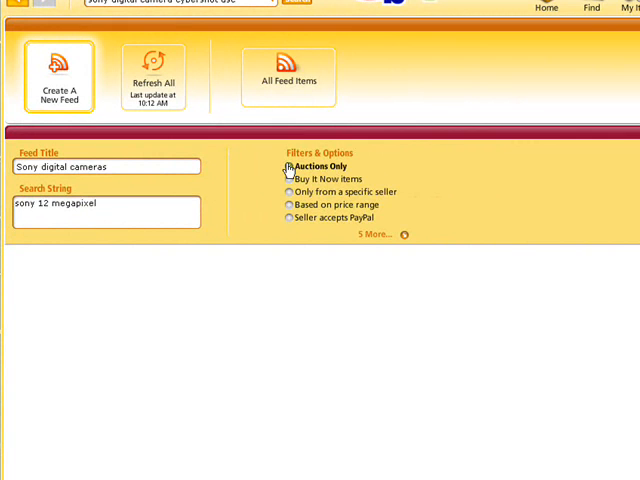
left_click(288, 180)
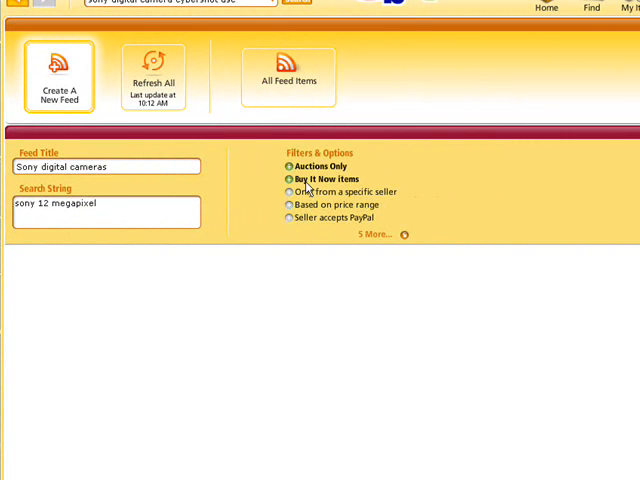
left_click(288, 192)
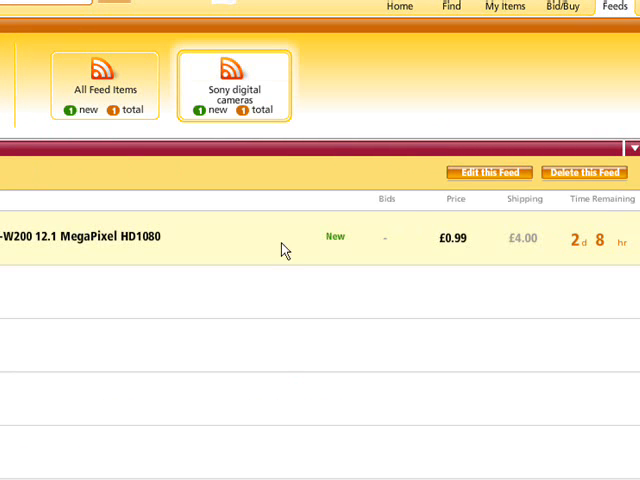
mouse_move(200, 246)
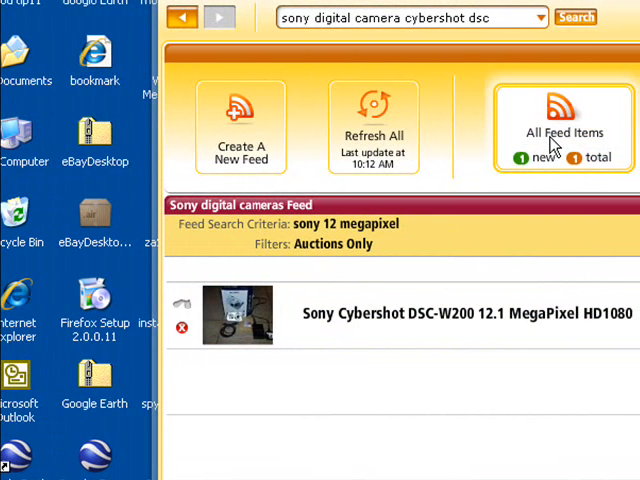
View All Feed Items and remove the Sony Cybershot DSC-W200 listing from it.
left_click(562, 126)
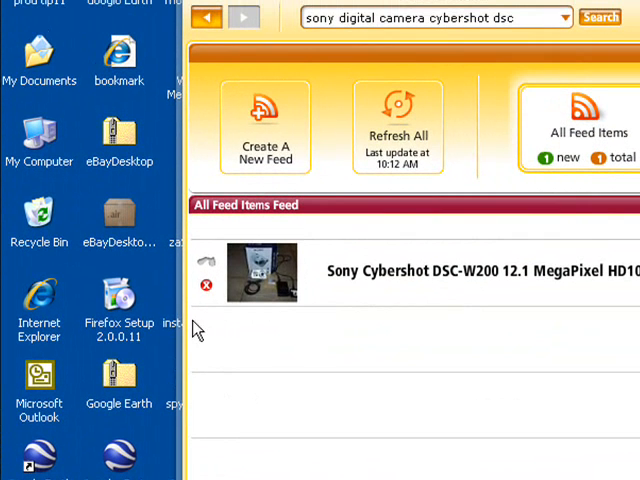
mouse_move(208, 288)
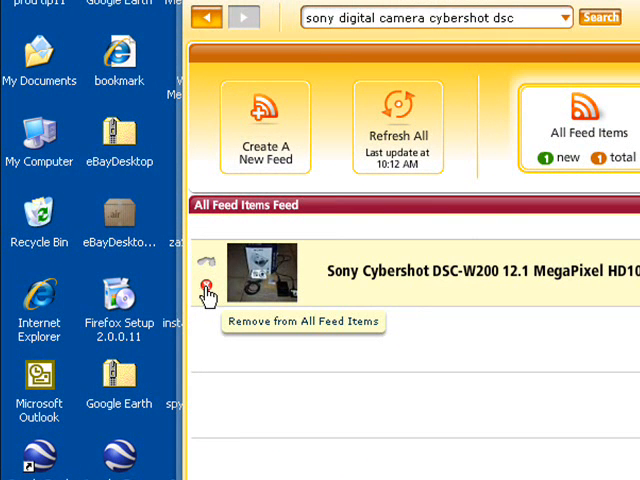
left_click(208, 292)
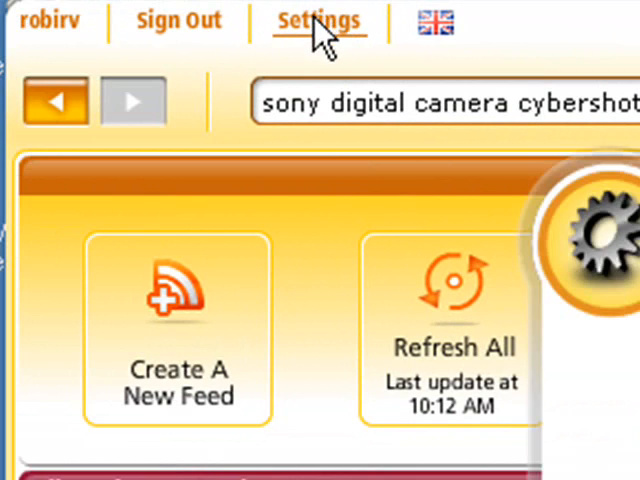
In Settings, keep United Kingdom as the preferred eBay site.
left_click(318, 20)
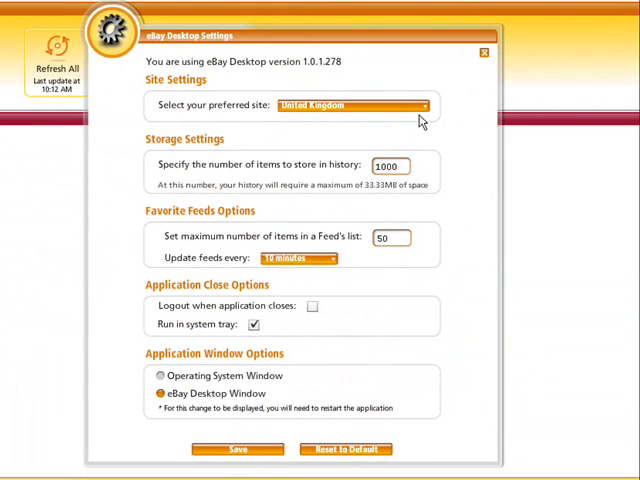
left_click(418, 106)
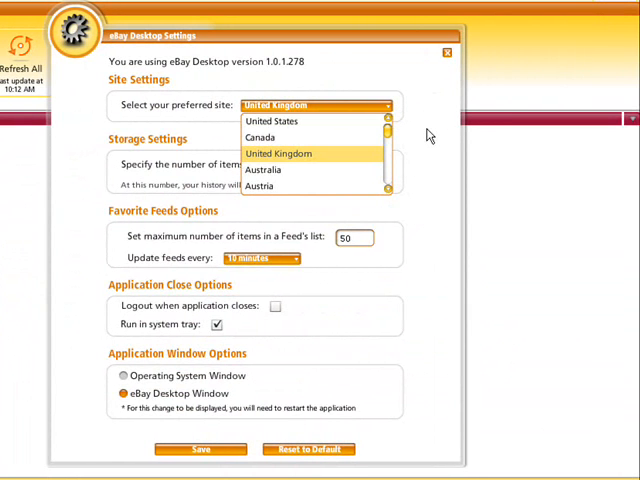
left_click(276, 152)
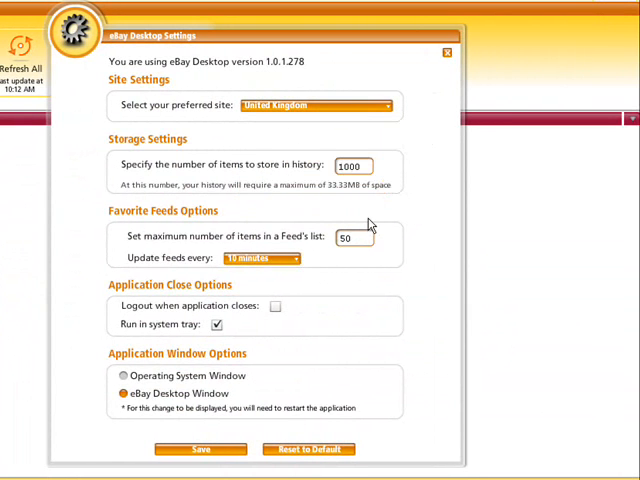